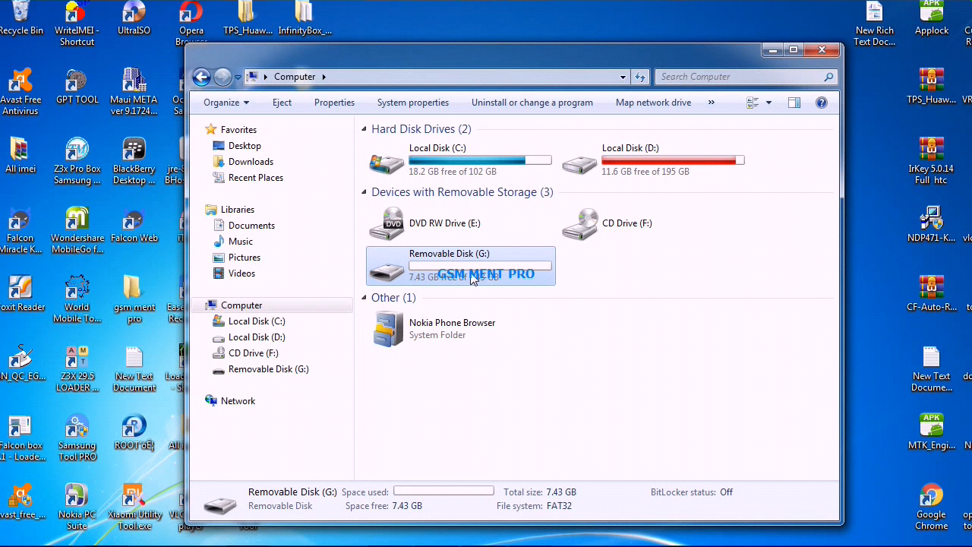
Show the context menu for the 7.43 GB Removable Disk (G:) in Computer
right_click(461, 265)
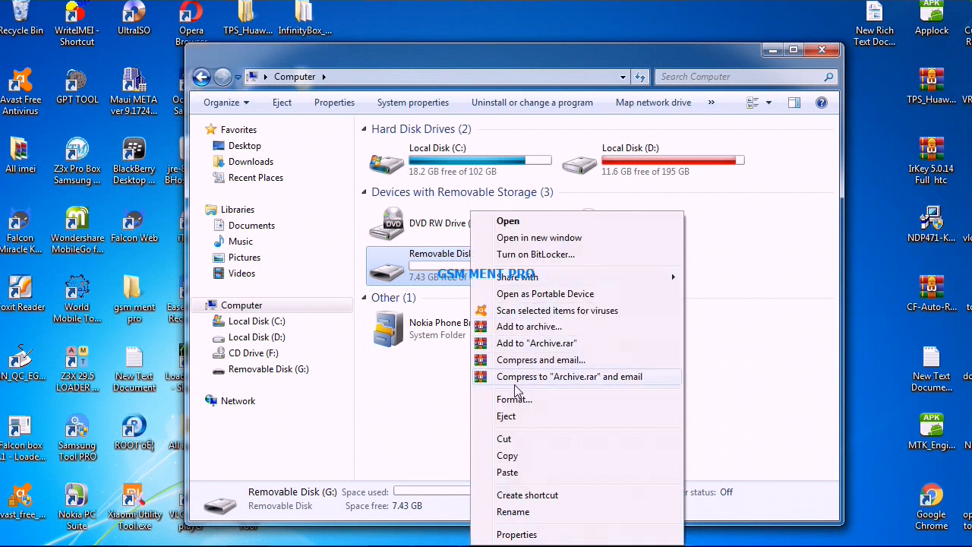
Start a quick NTFS format of Removable Disk (G:) from the Format dialog
click(514, 398)
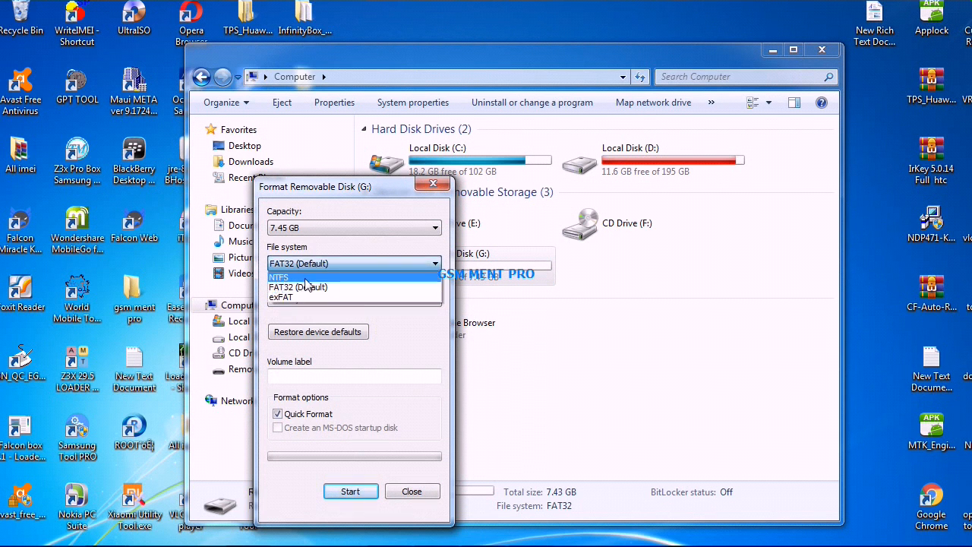
click(278, 277)
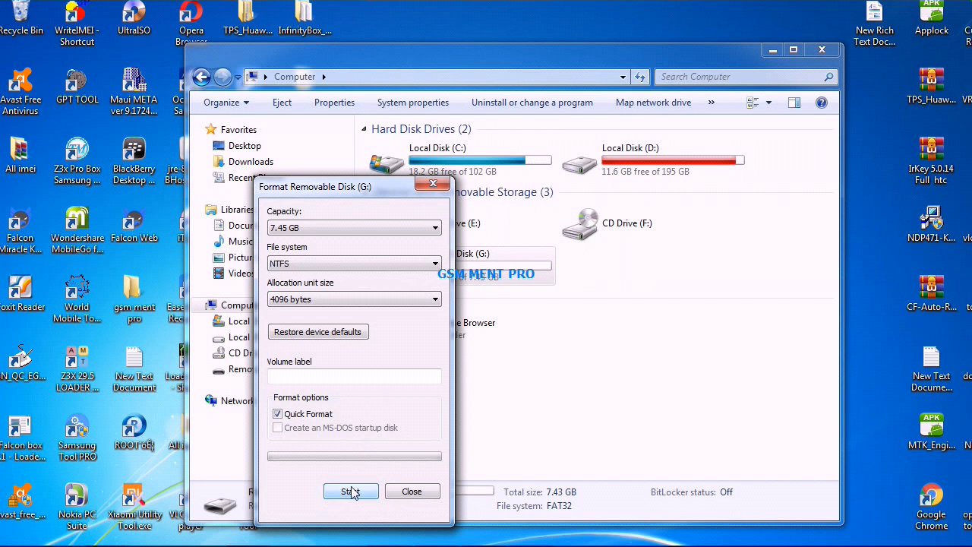
click(351, 491)
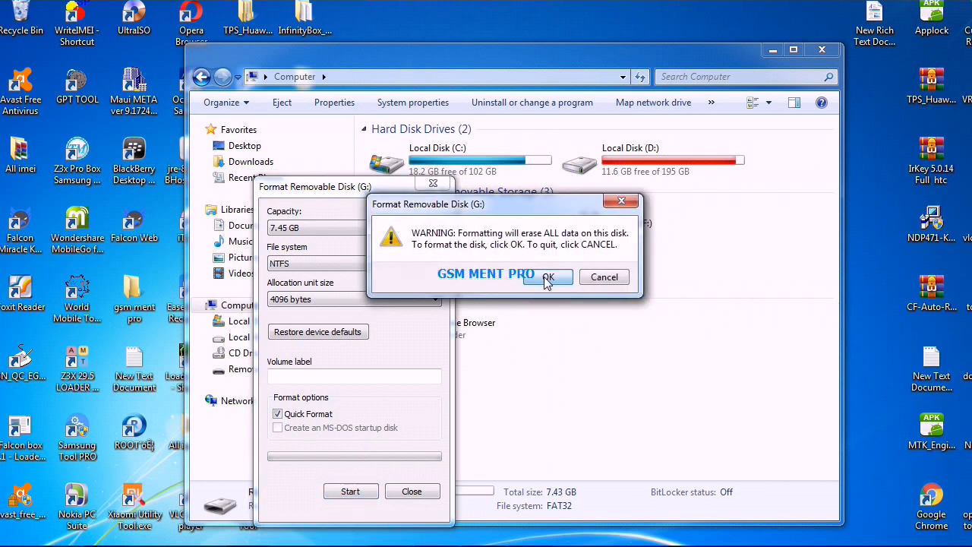
Accept the erase-all-data warning and acknowledge the finished NTFS format
click(548, 277)
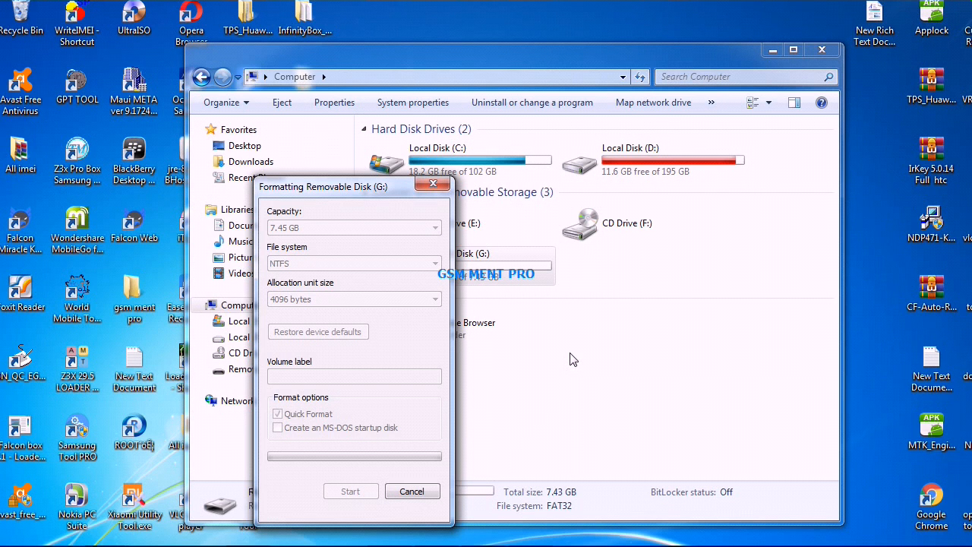
mouse_move(563, 381)
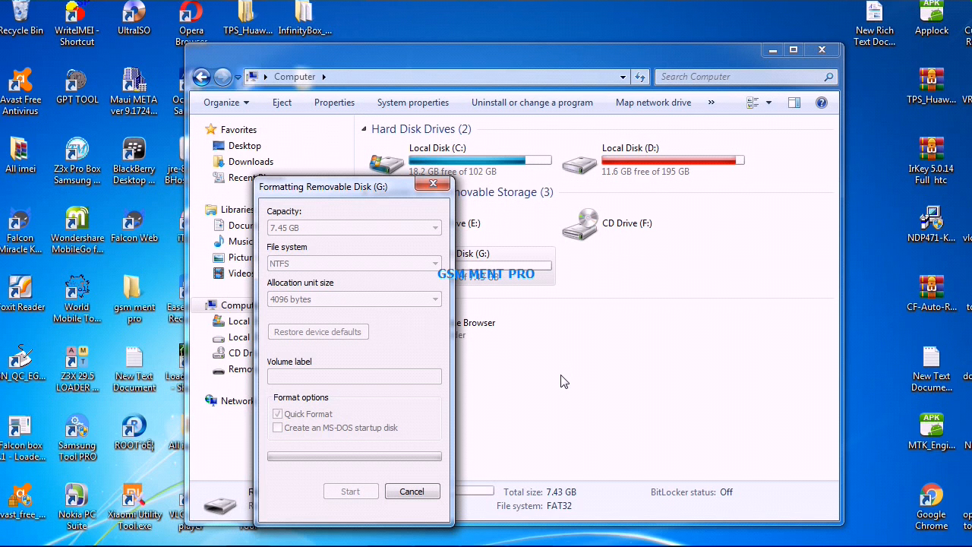
mouse_move(542, 418)
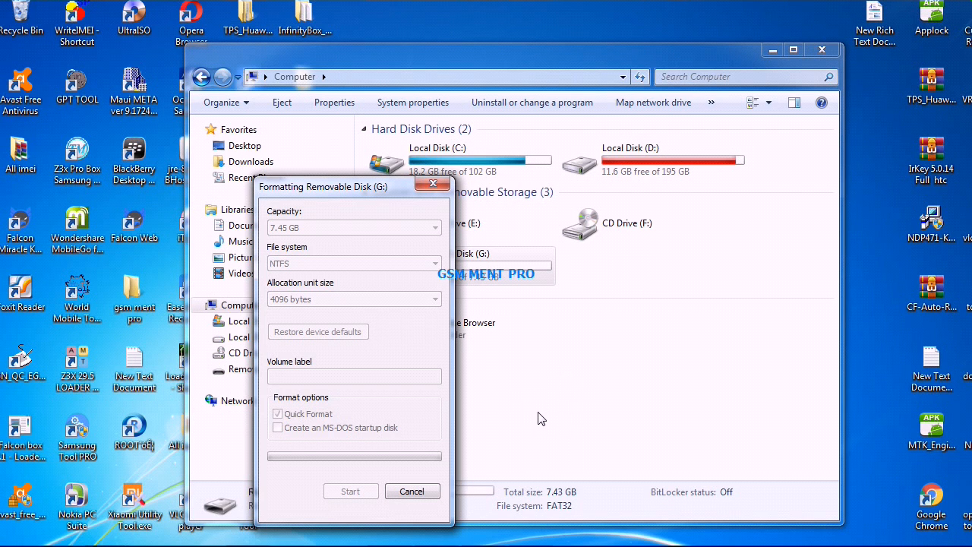
mouse_move(531, 414)
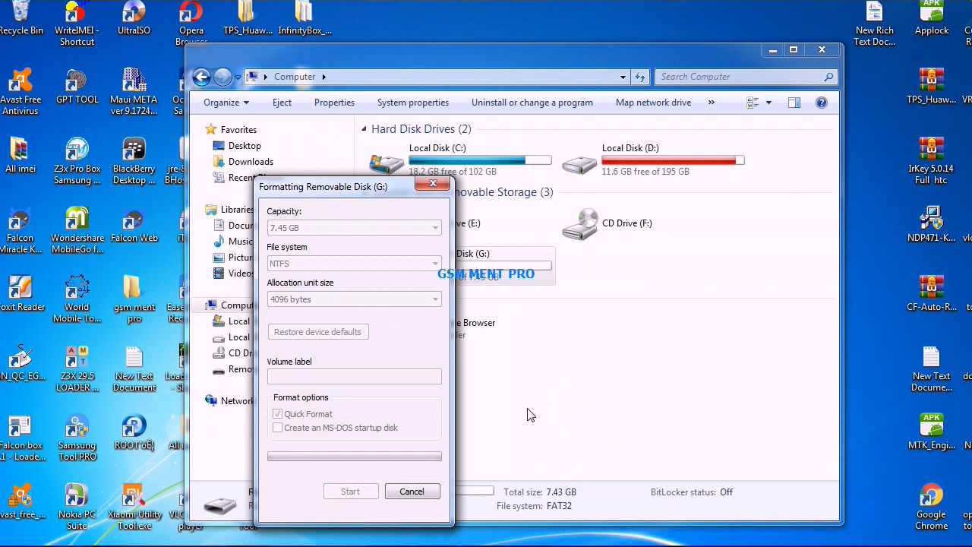
mouse_move(352, 192)
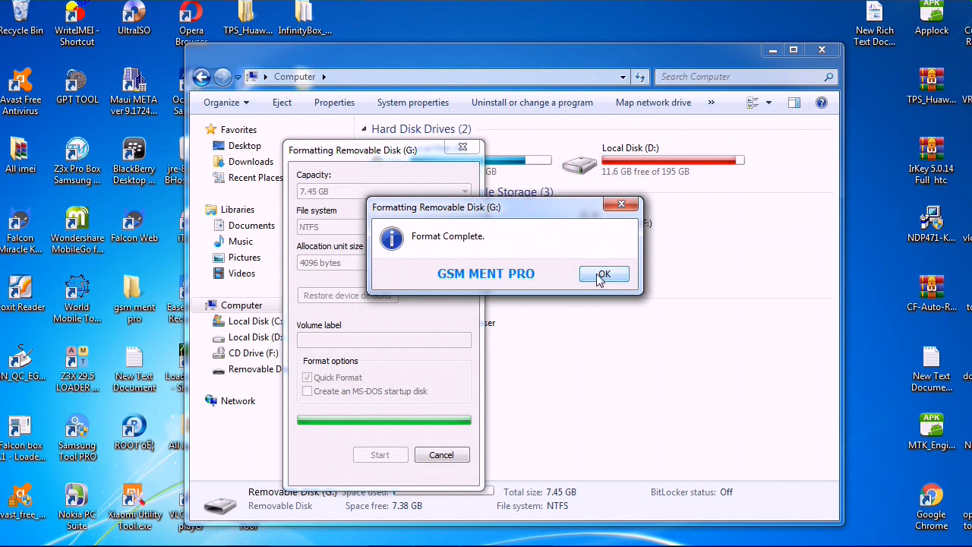
click(604, 274)
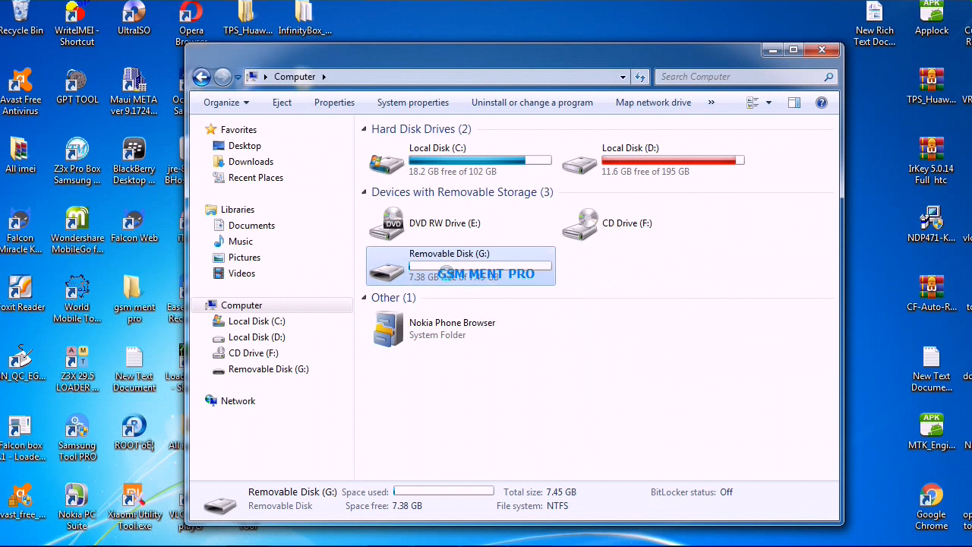
right_click(448, 266)
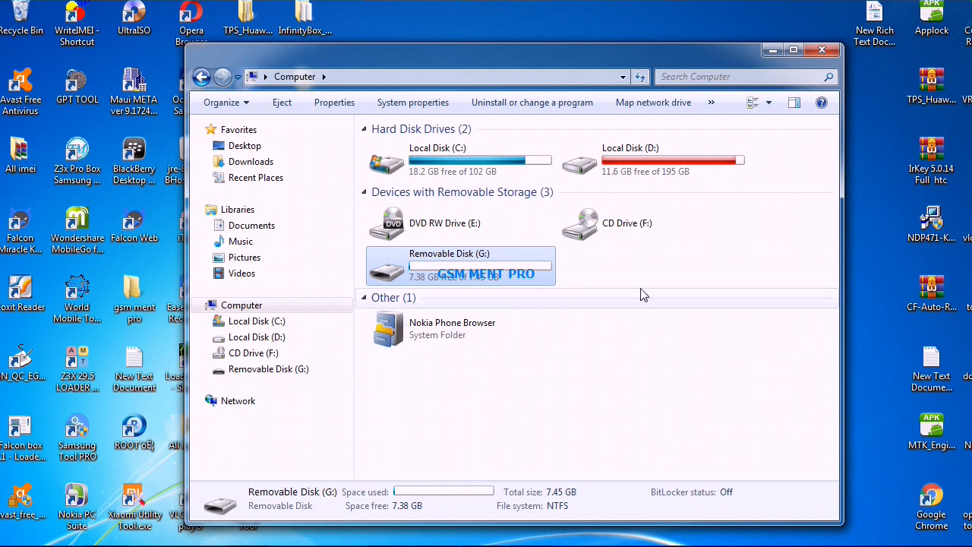
mouse_move(579, 265)
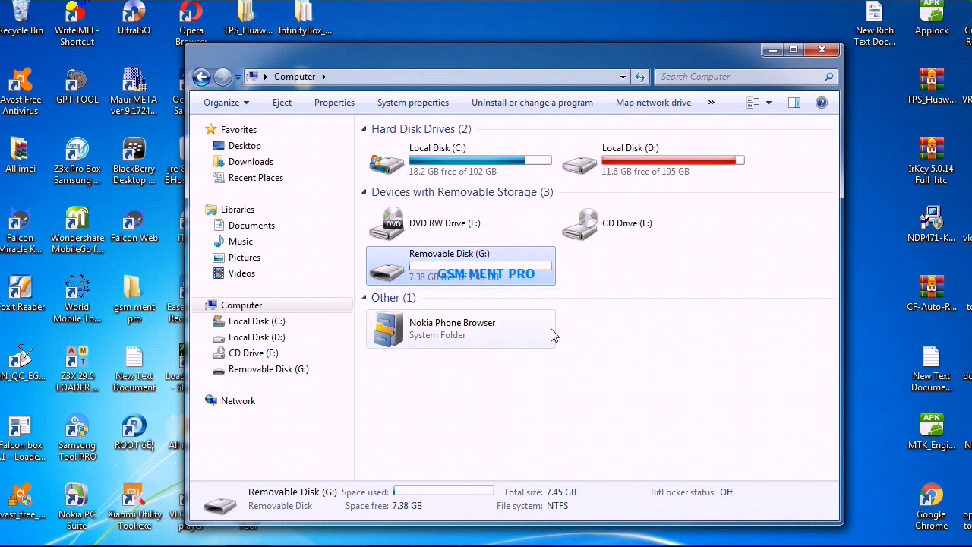
Open Properties for G:, showing NTFS with 66.1 MB used and 7.38 GB free
click(334, 101)
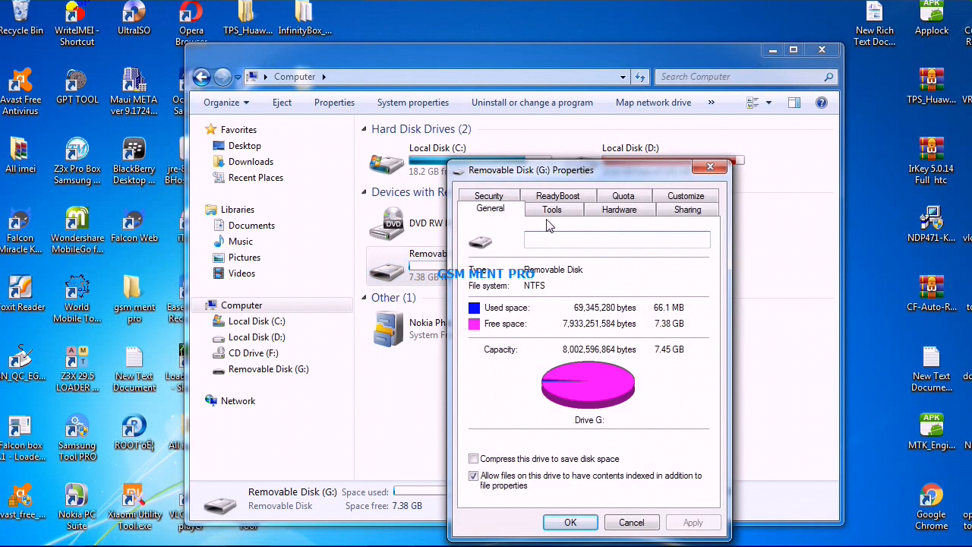
Enable ReadyBoost's Use this device with 7082 MB reserved, and apply
click(557, 196)
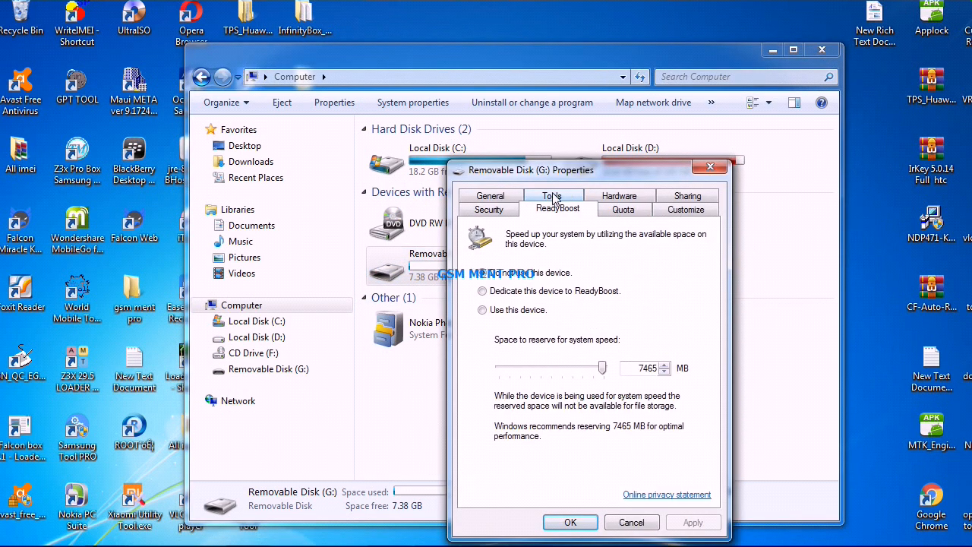
click(482, 310)
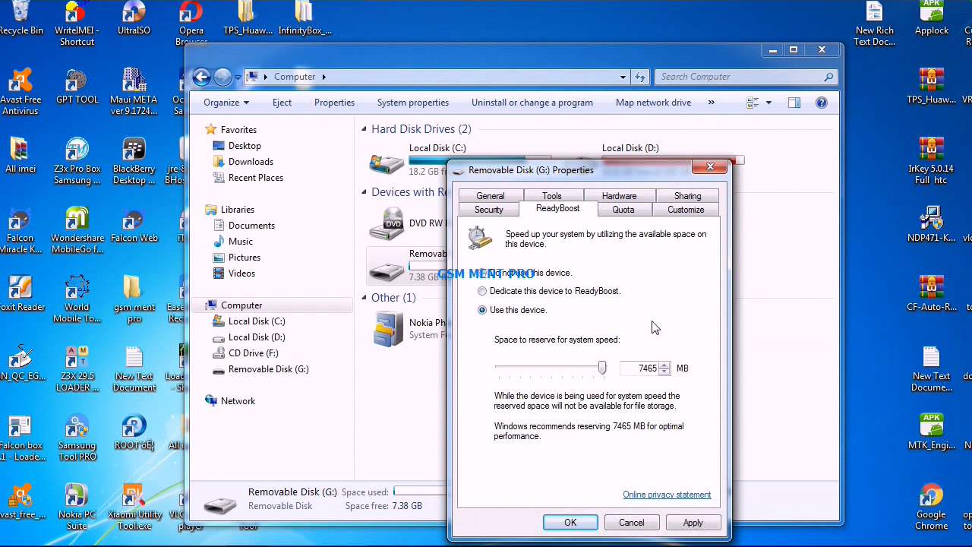
drag(602, 367, 601, 369)
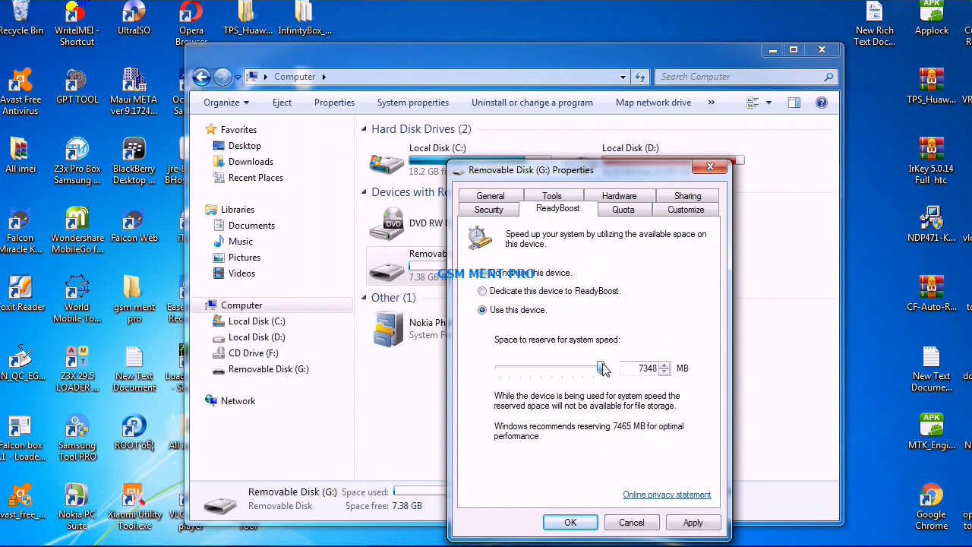
drag(602, 369, 598, 368)
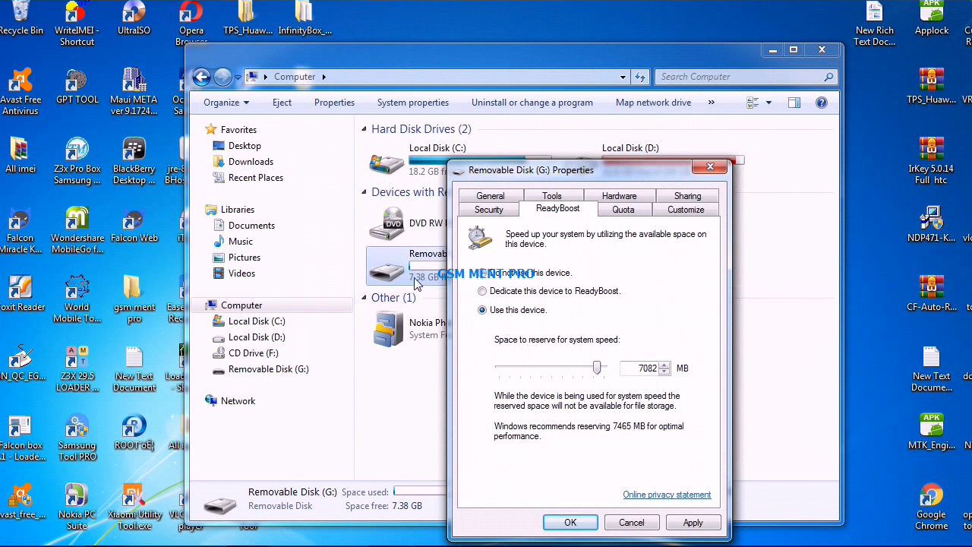
mouse_move(666, 448)
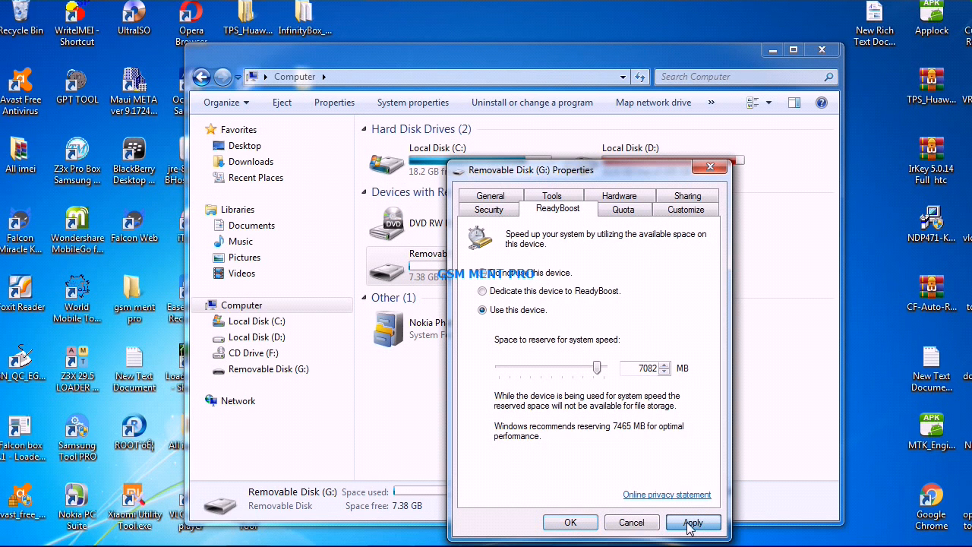
click(693, 522)
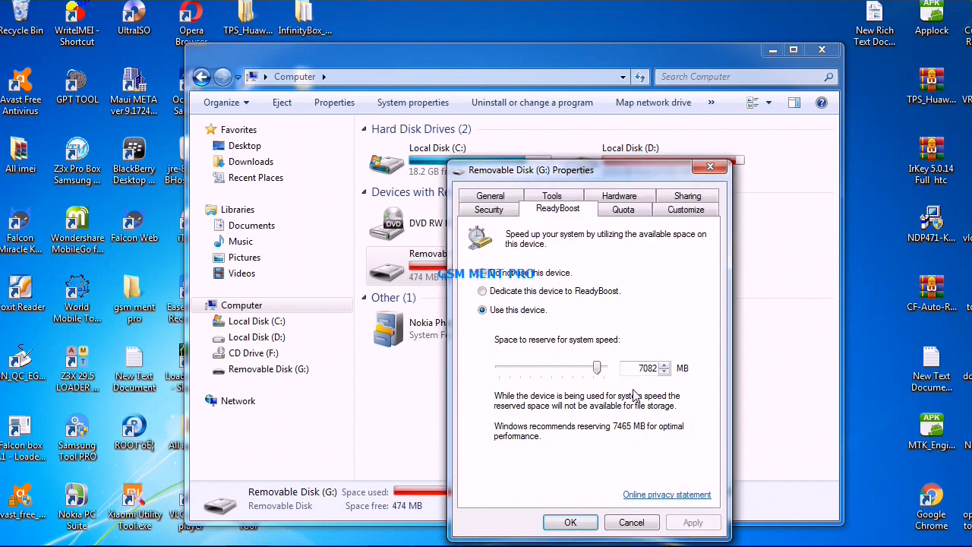